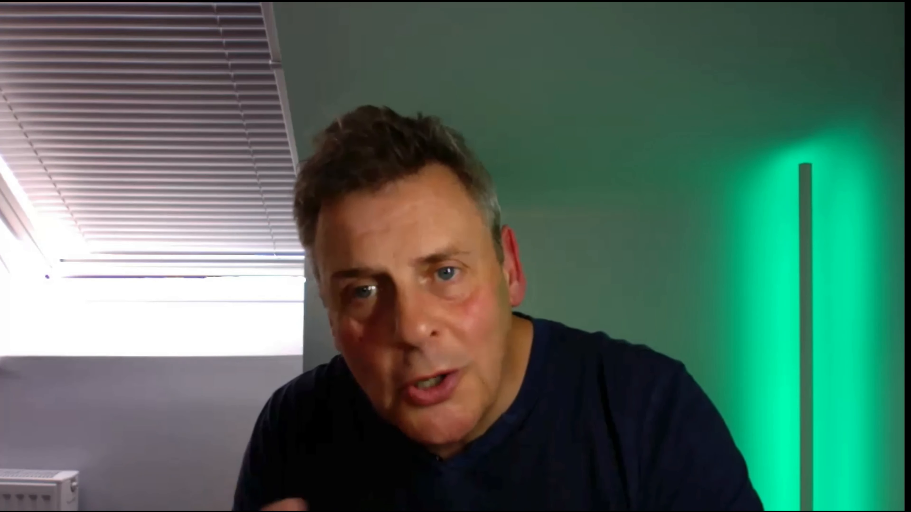
pyautogui.click(783, 46)
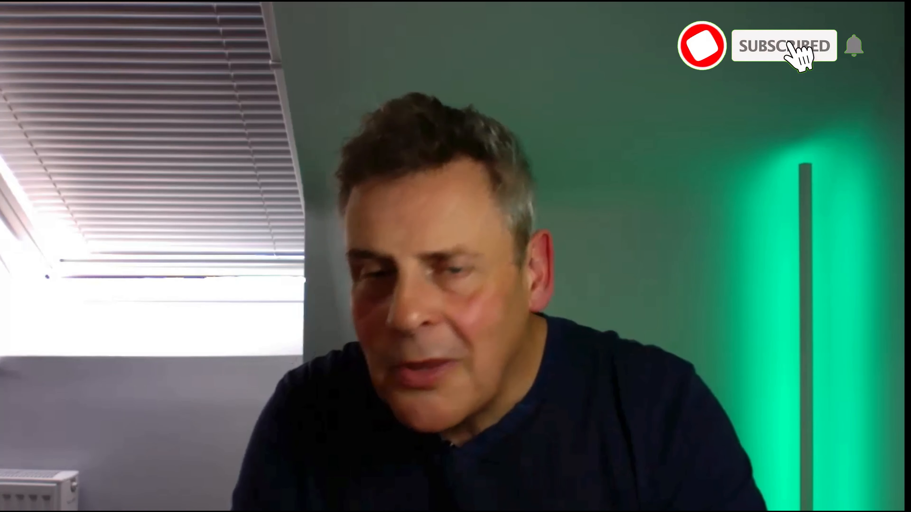